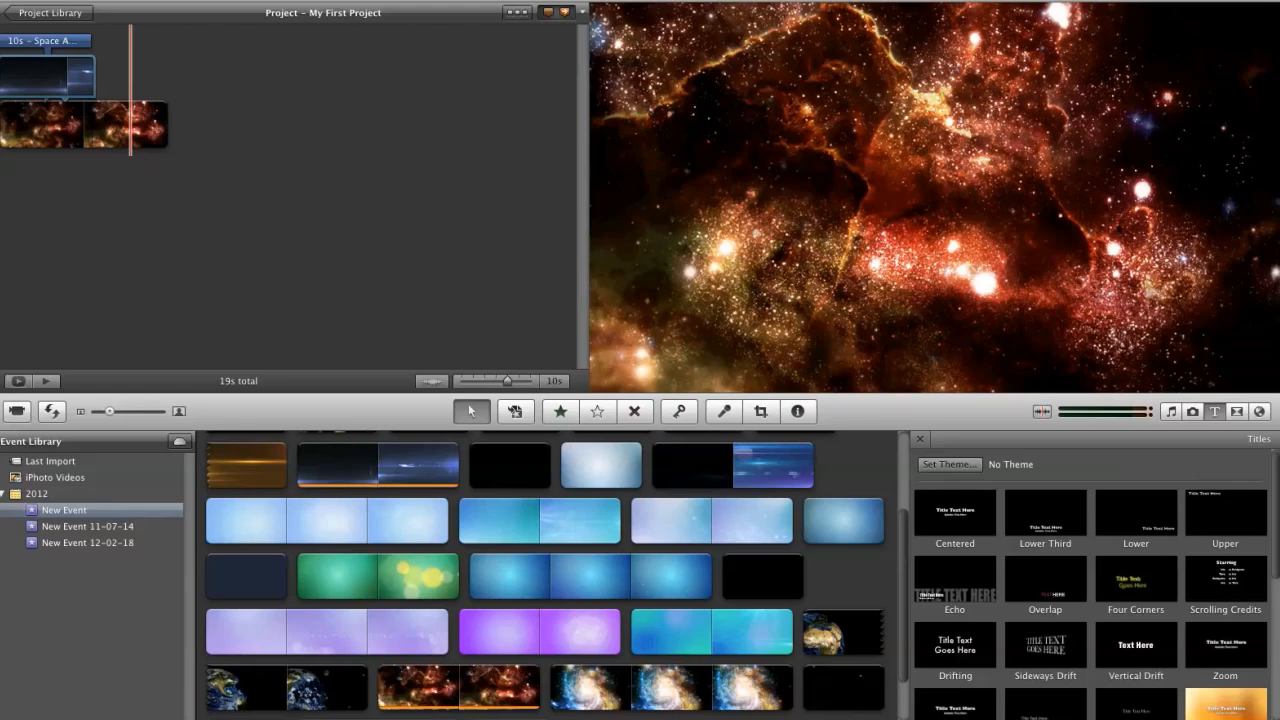
{"action": "mouse_move", "coordinate": [48, 128]}
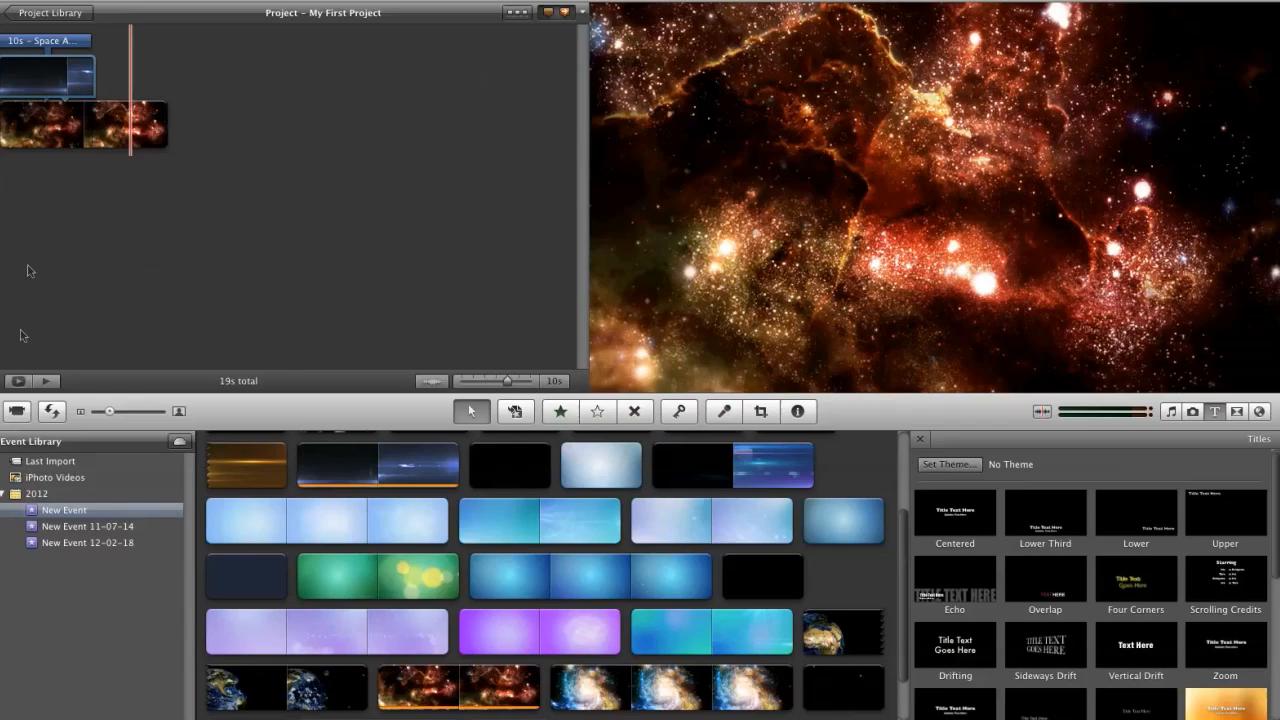
{"action": "mouse_move", "coordinate": [56, 196]}
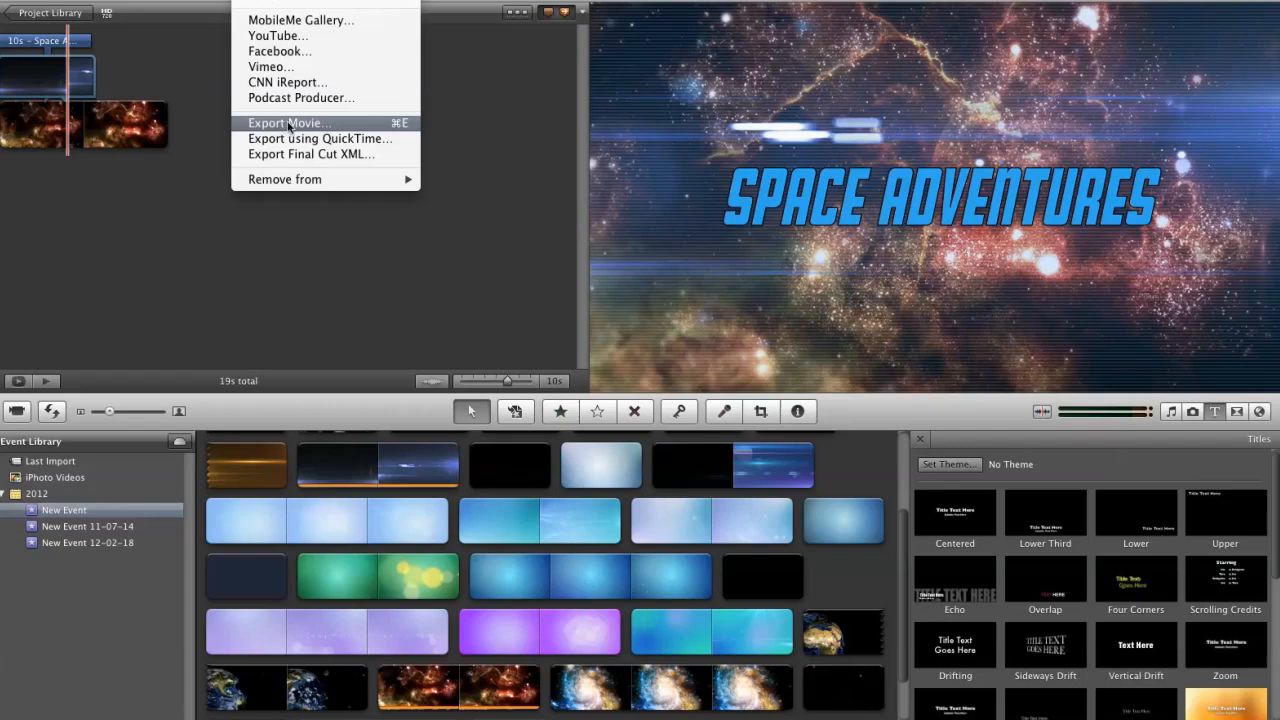
Export the Space Adventures project as an HD 720p movie to the Desktop
{"action": "left_click", "coordinate": [288, 122]}
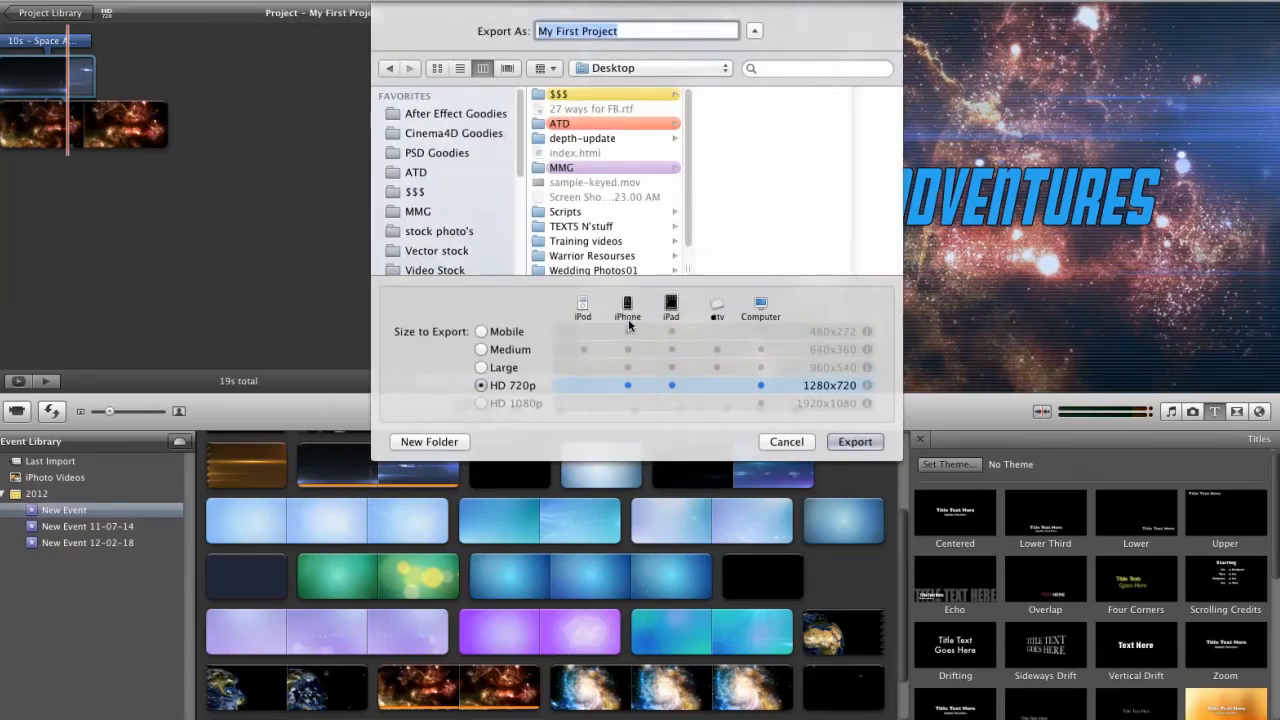
{"action": "mouse_move", "coordinate": [236, 148]}
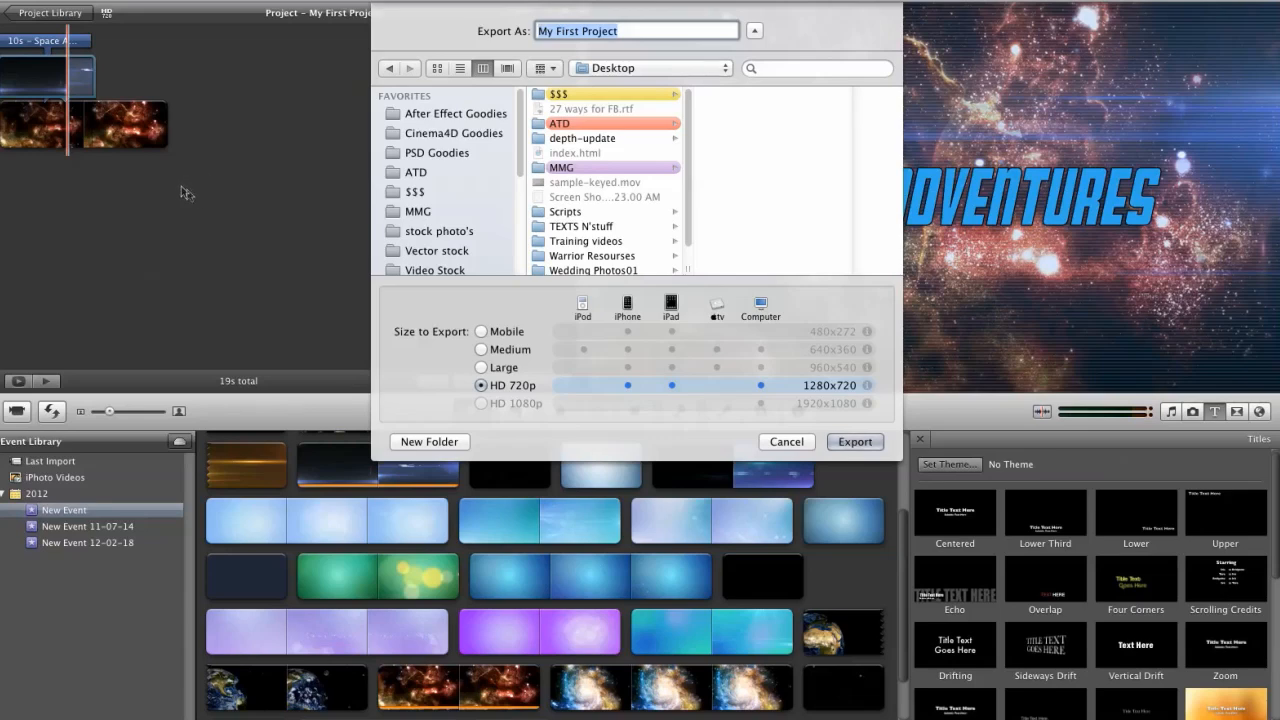
{"action": "mouse_move", "coordinate": [568, 328]}
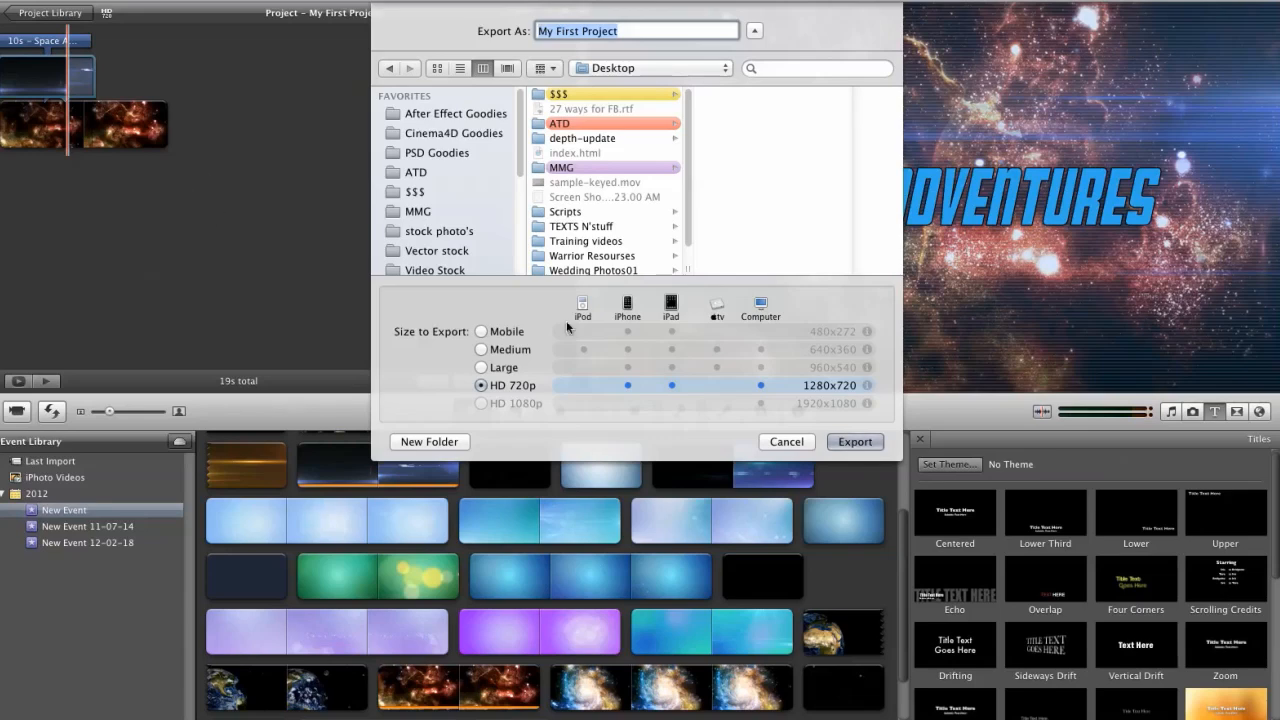
{"action": "mouse_move", "coordinate": [612, 316]}
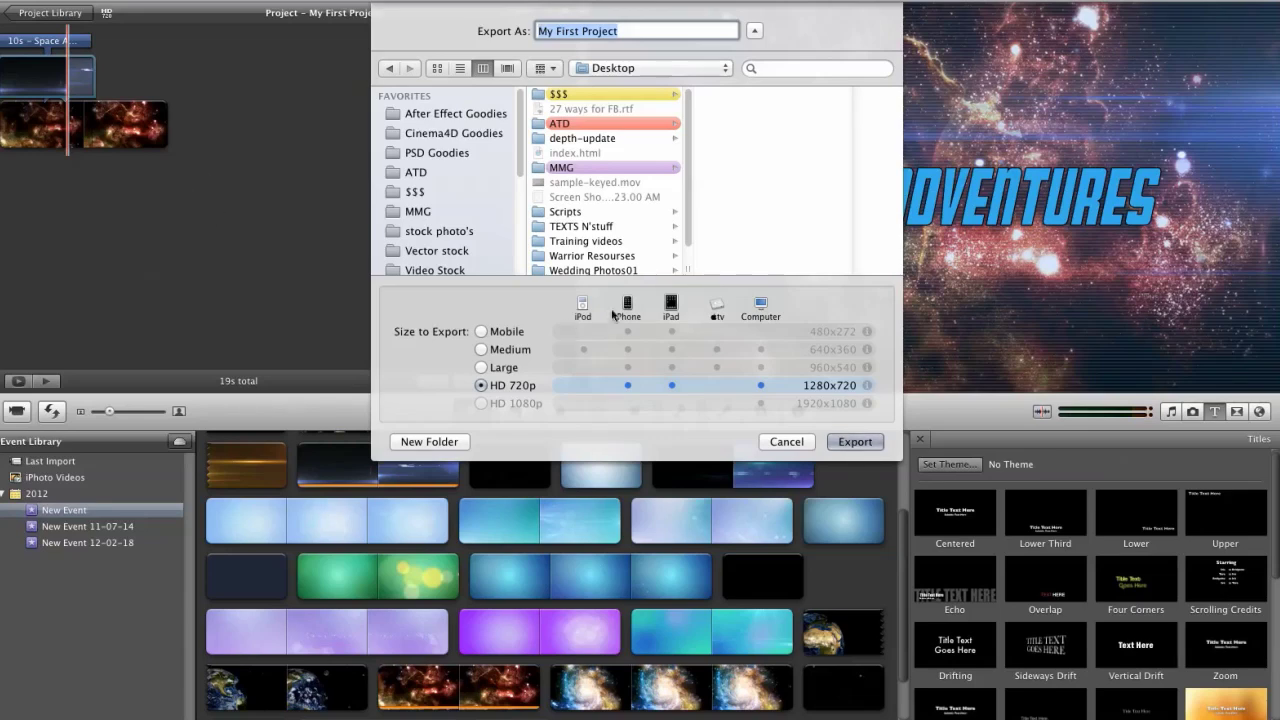
{"action": "mouse_move", "coordinate": [790, 436]}
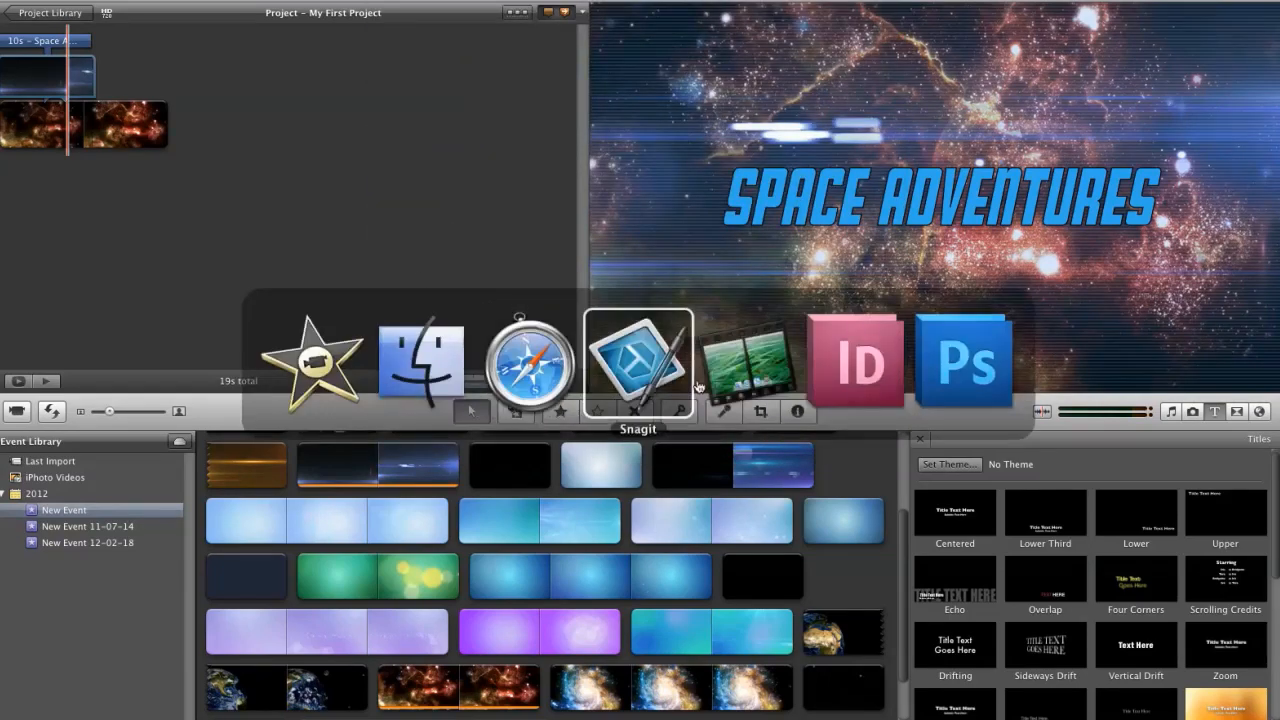
Preview sample-keyed.mov in QuickTime Player, then return to editing in iMovie
{"action": "left_click", "coordinate": [420, 360]}
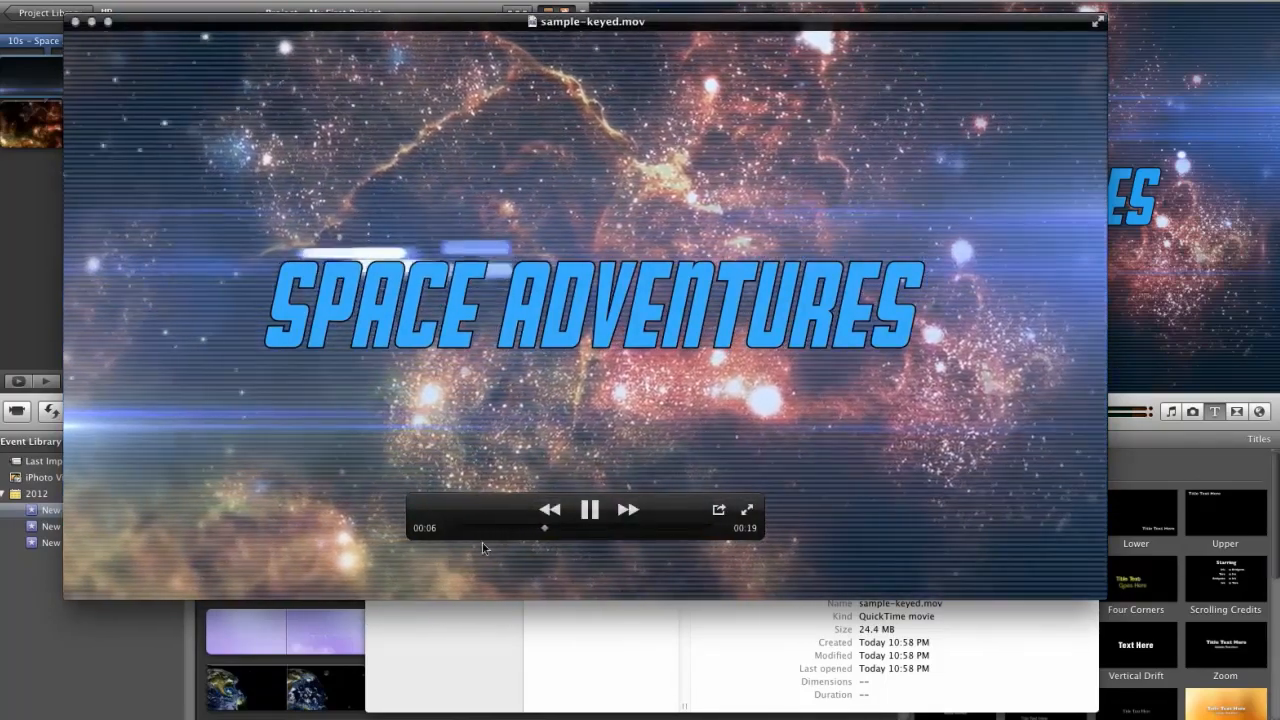
{"action": "left_click", "coordinate": [588, 510]}
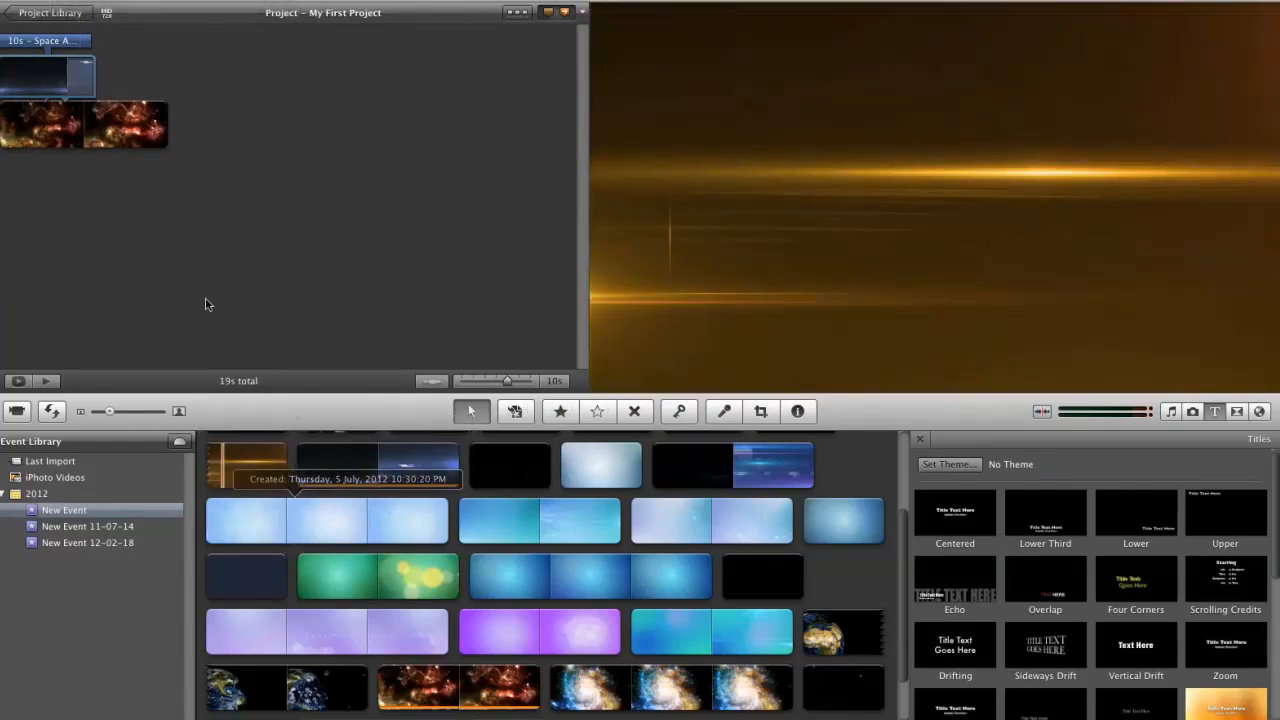
{"action": "left_click", "coordinate": [280, 520]}
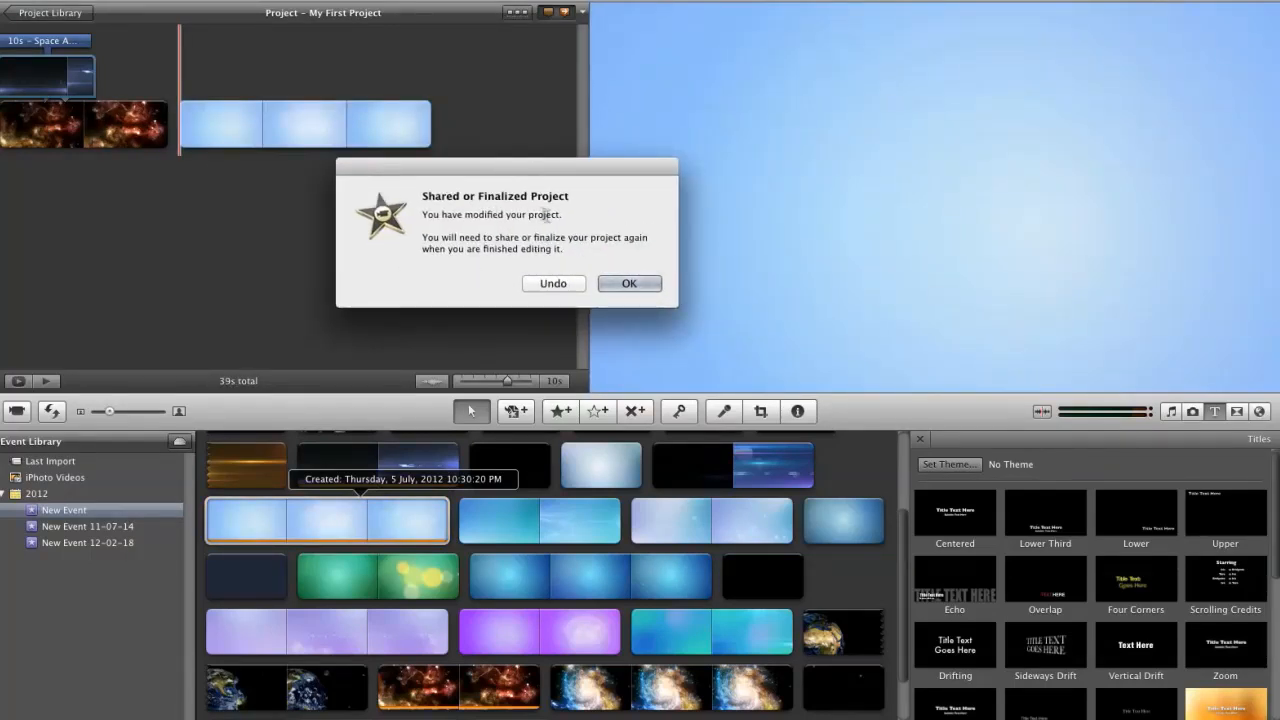
{"action": "mouse_move", "coordinate": [588, 252]}
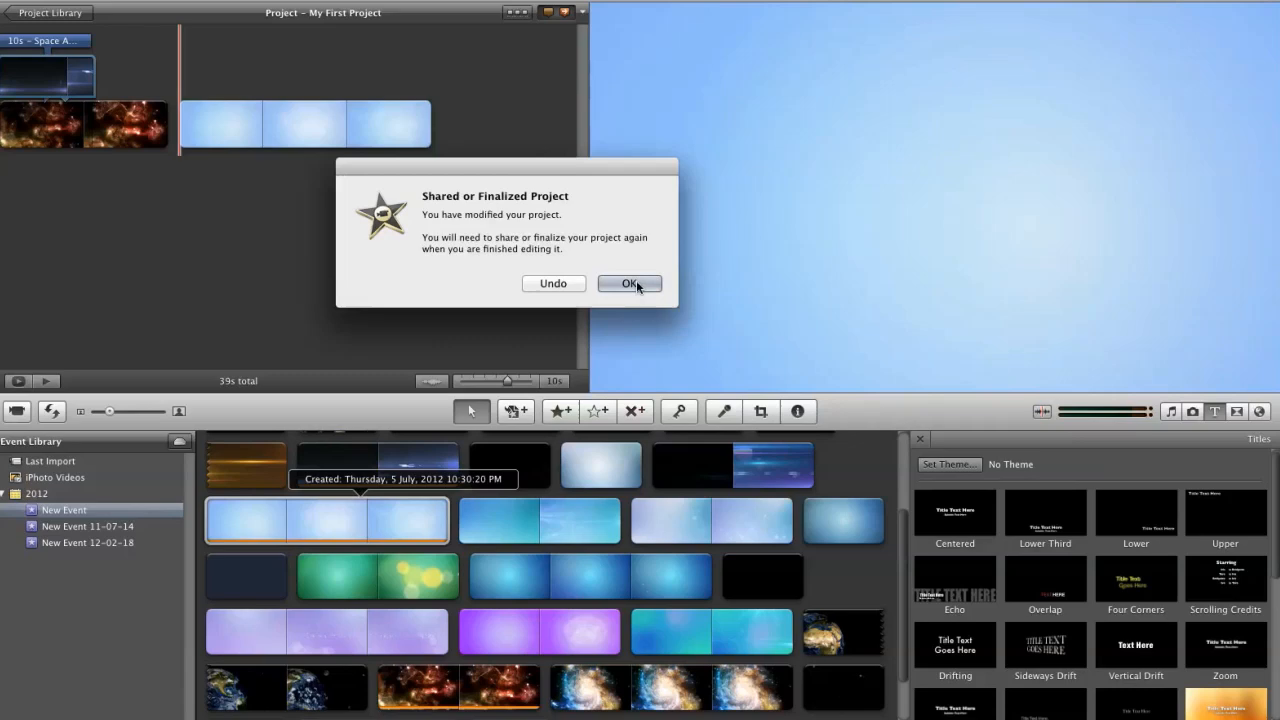
{"action": "left_click", "coordinate": [628, 284]}
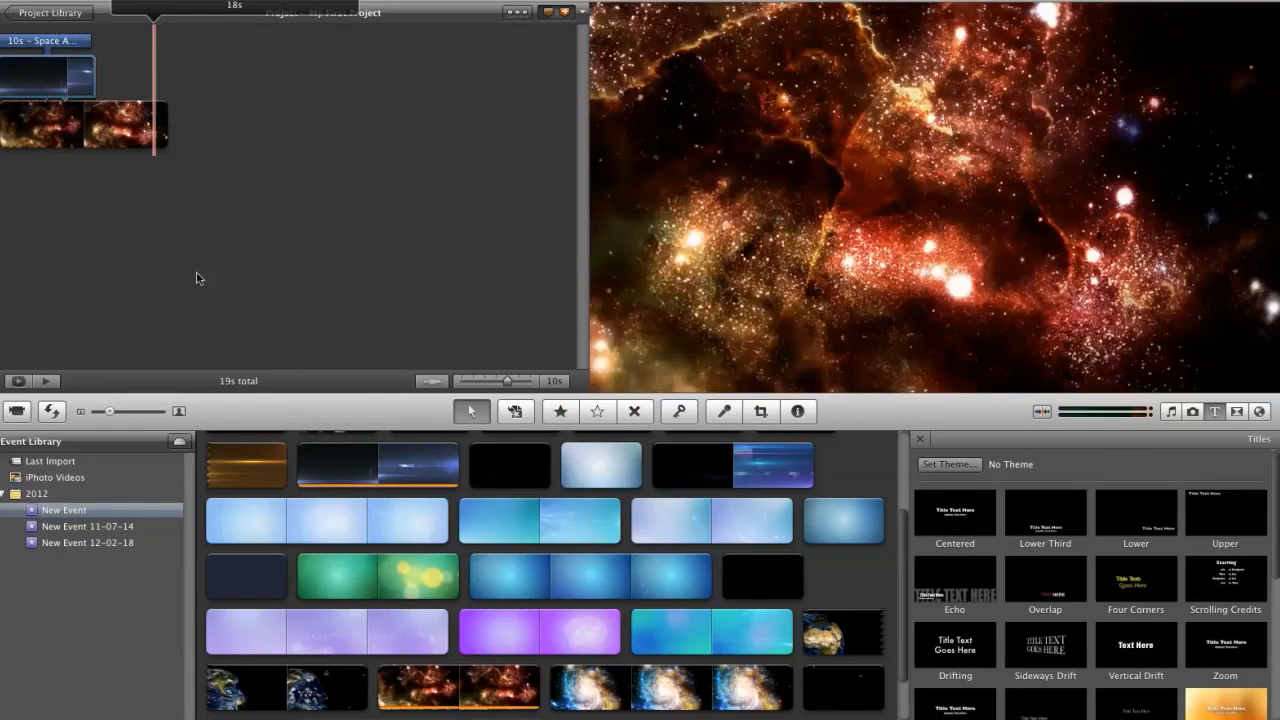
{"action": "mouse_move", "coordinate": [284, 276]}
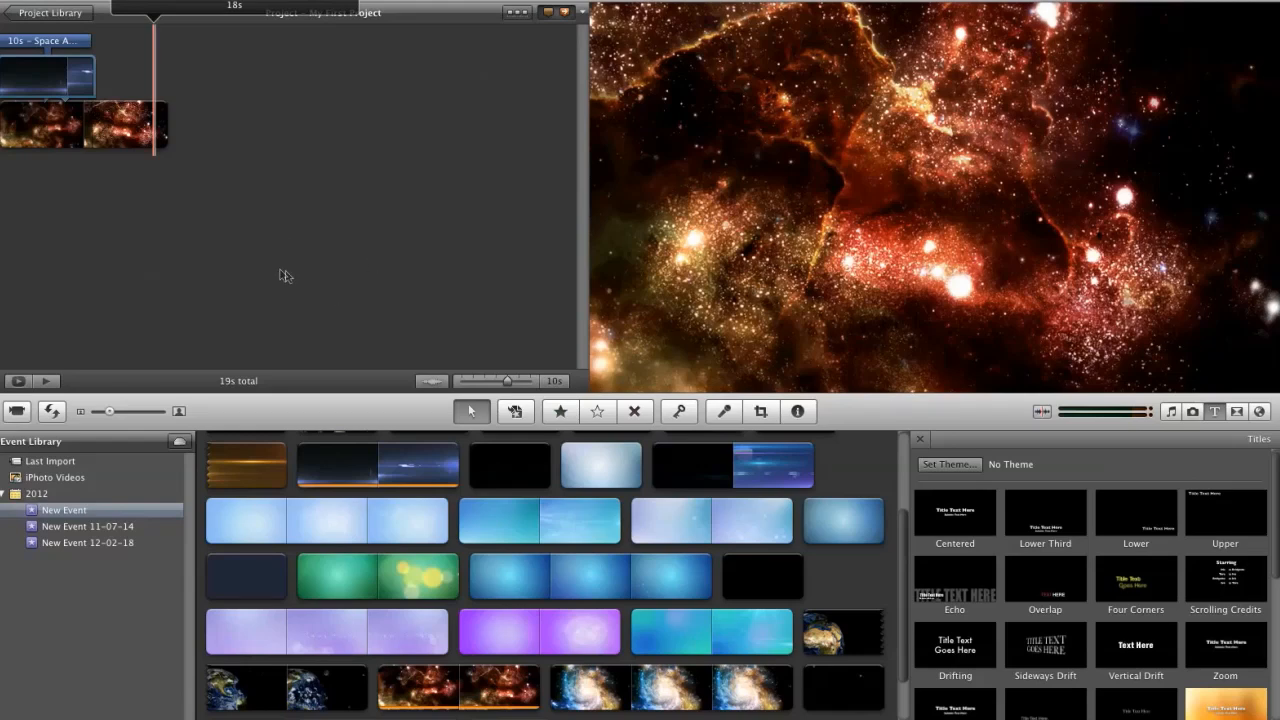
{"action": "mouse_move", "coordinate": [342, 260]}
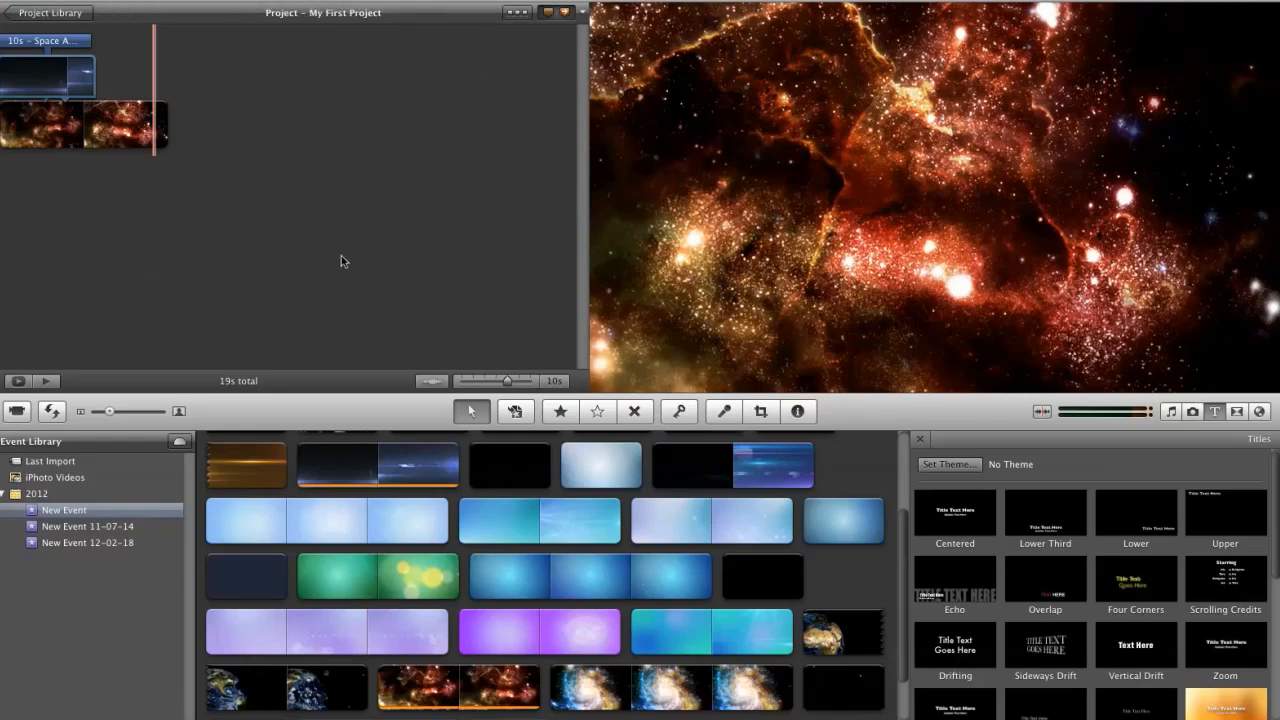
{"action": "mouse_move", "coordinate": [170, 300]}
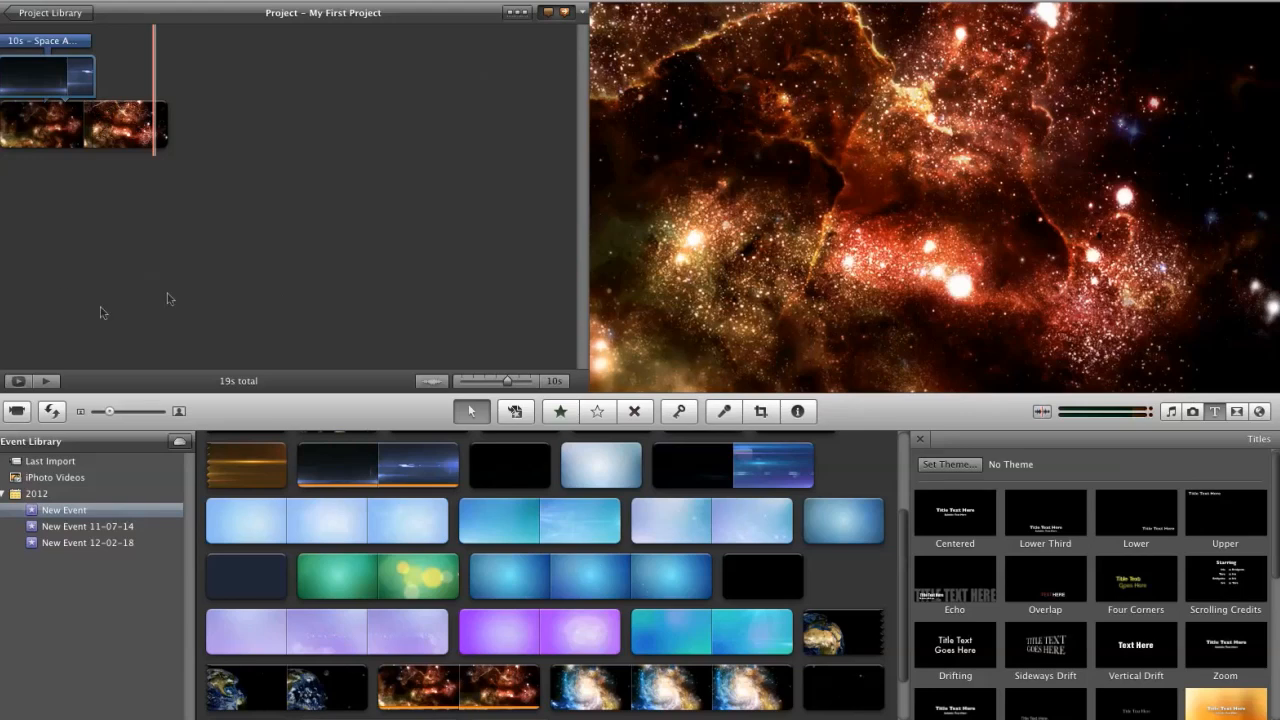
{"action": "mouse_move", "coordinate": [336, 392]}
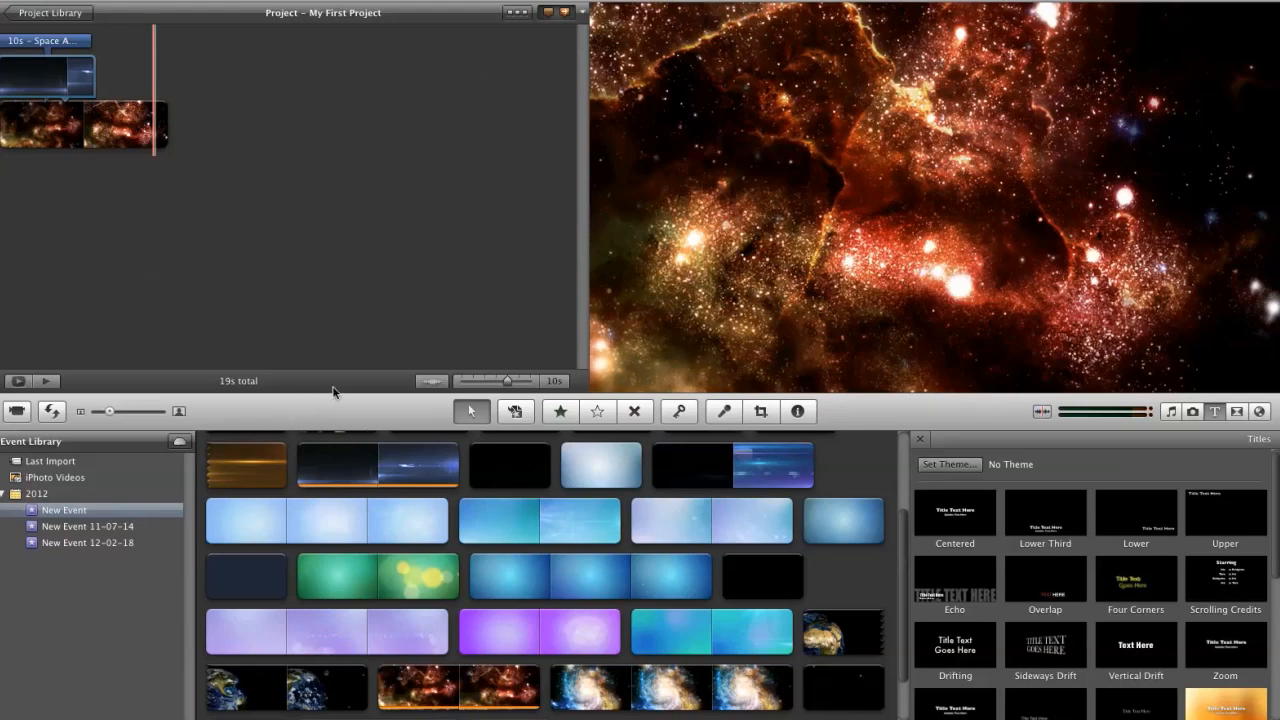
{"action": "mouse_move", "coordinate": [1040, 444]}
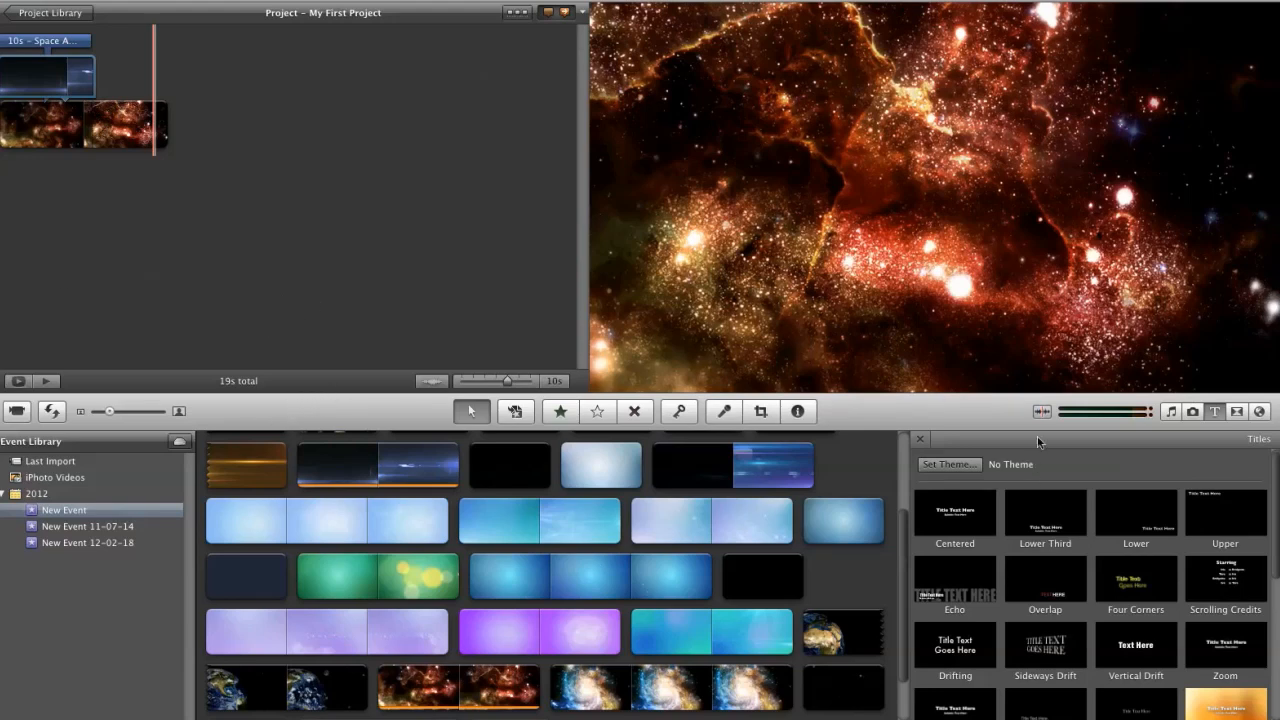
{"action": "mouse_move", "coordinate": [344, 316]}
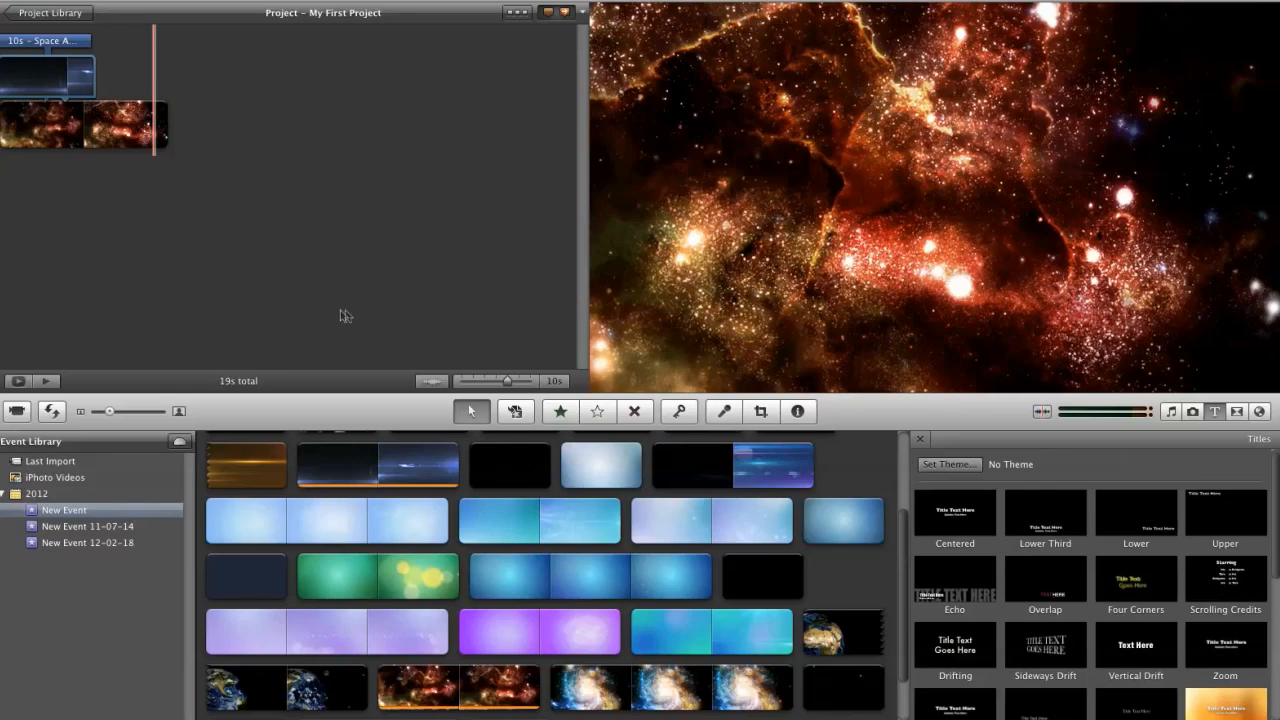
{"action": "mouse_move", "coordinate": [378, 308]}
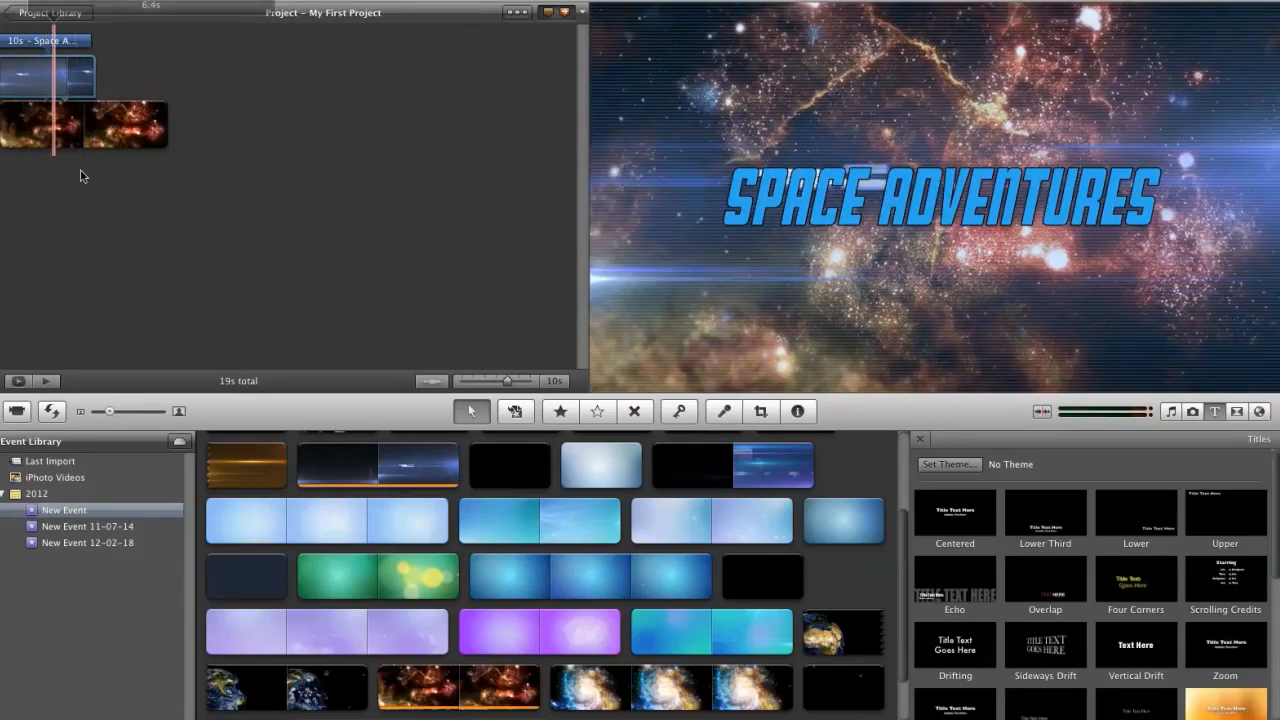
{"action": "mouse_move", "coordinate": [100, 196]}
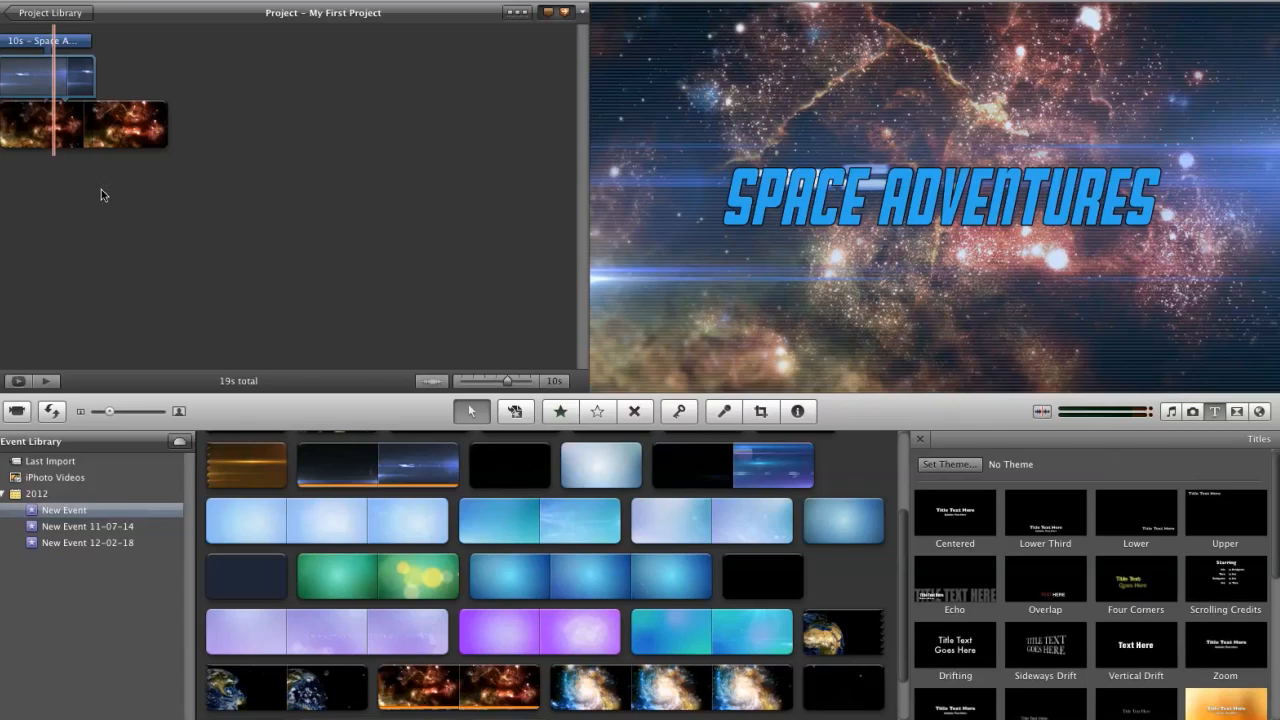
{"action": "mouse_move", "coordinate": [50, 208]}
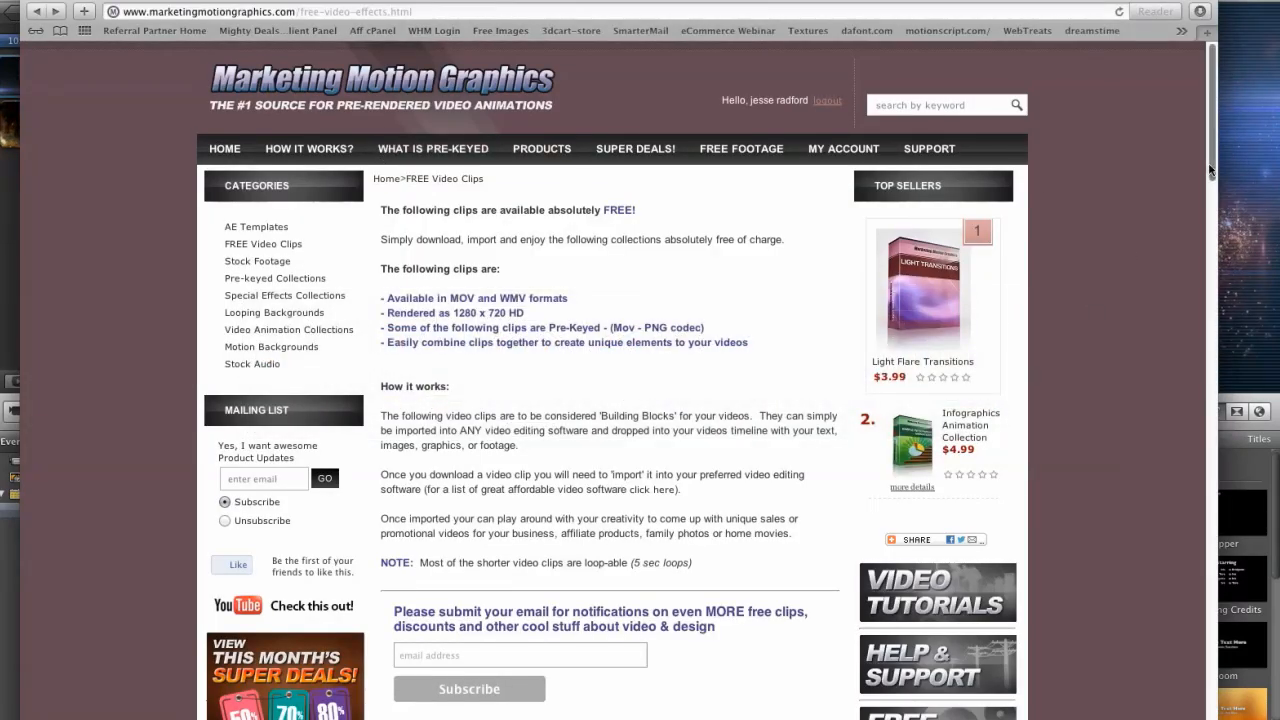
Scroll through the FREE Video Clips grid of MOV and WMV pre-keyed downloads
{"action": "scroll", "scroll_direction": "down", "scroll_amount": 3}
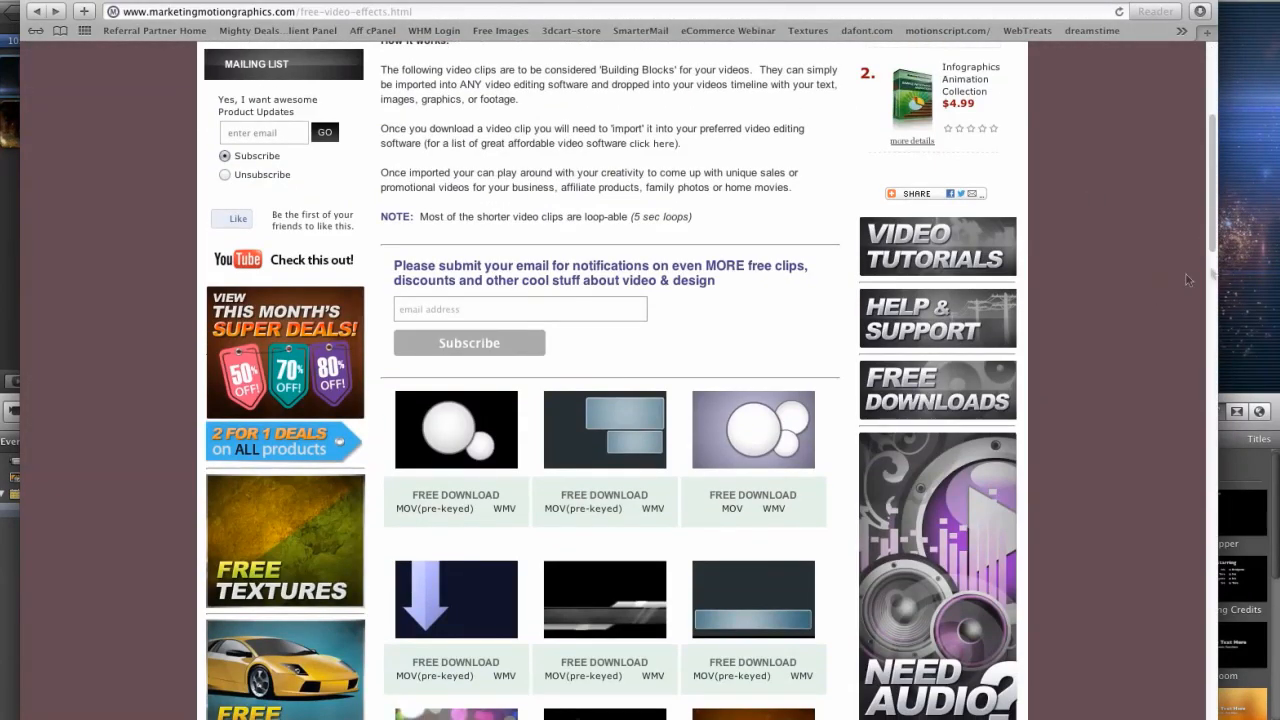
{"action": "scroll", "scroll_direction": "up", "scroll_amount": 3}
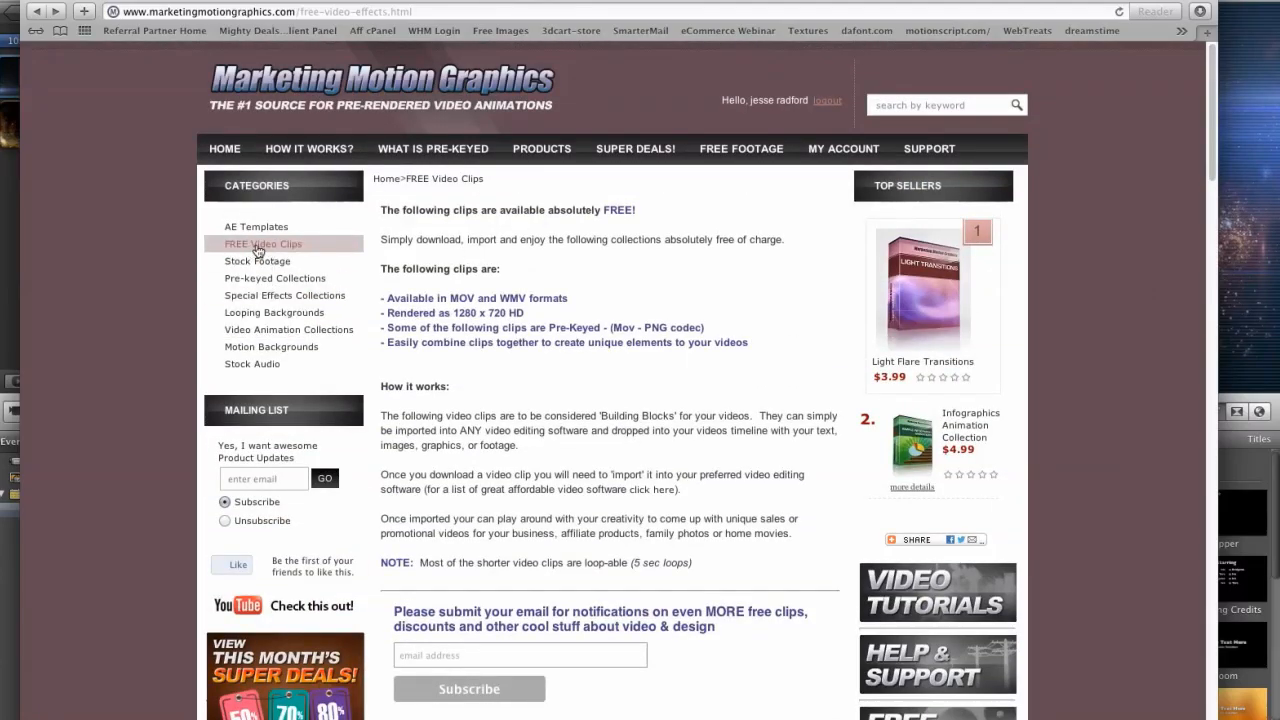
{"action": "scroll", "scroll_direction": "down", "scroll_amount": 3}
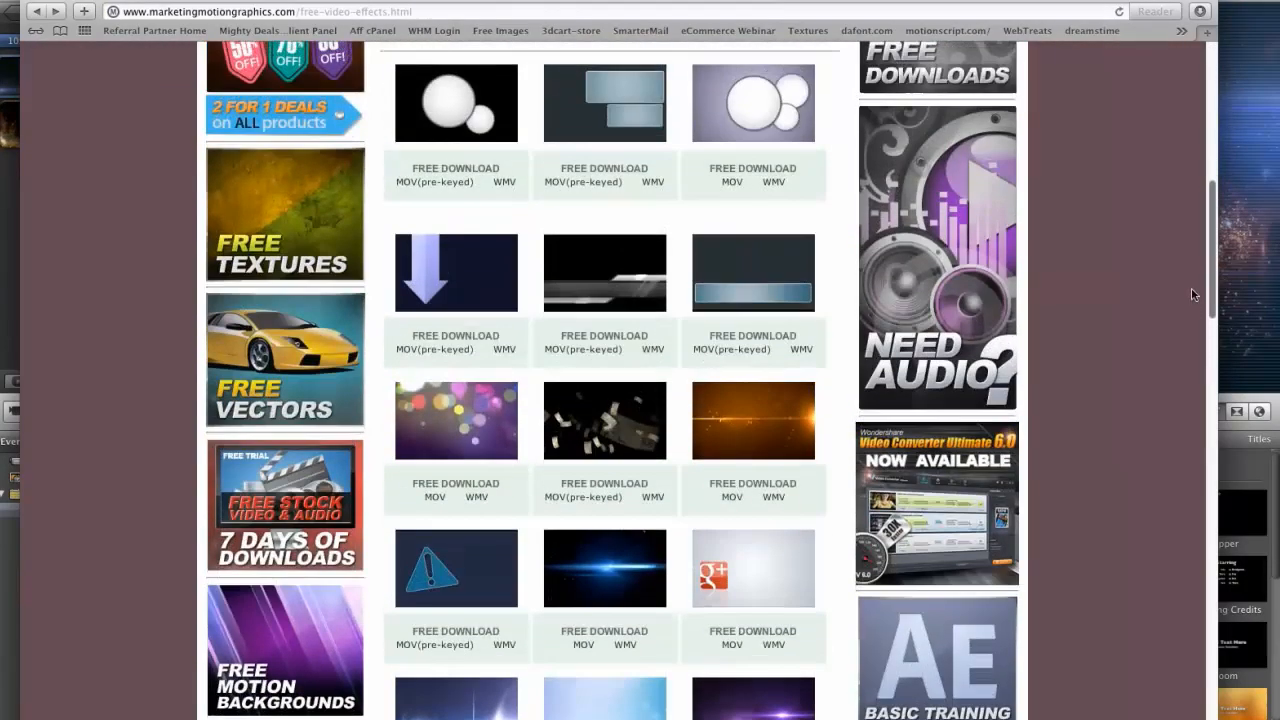
{"action": "scroll", "scroll_direction": "down", "scroll_amount": 3}
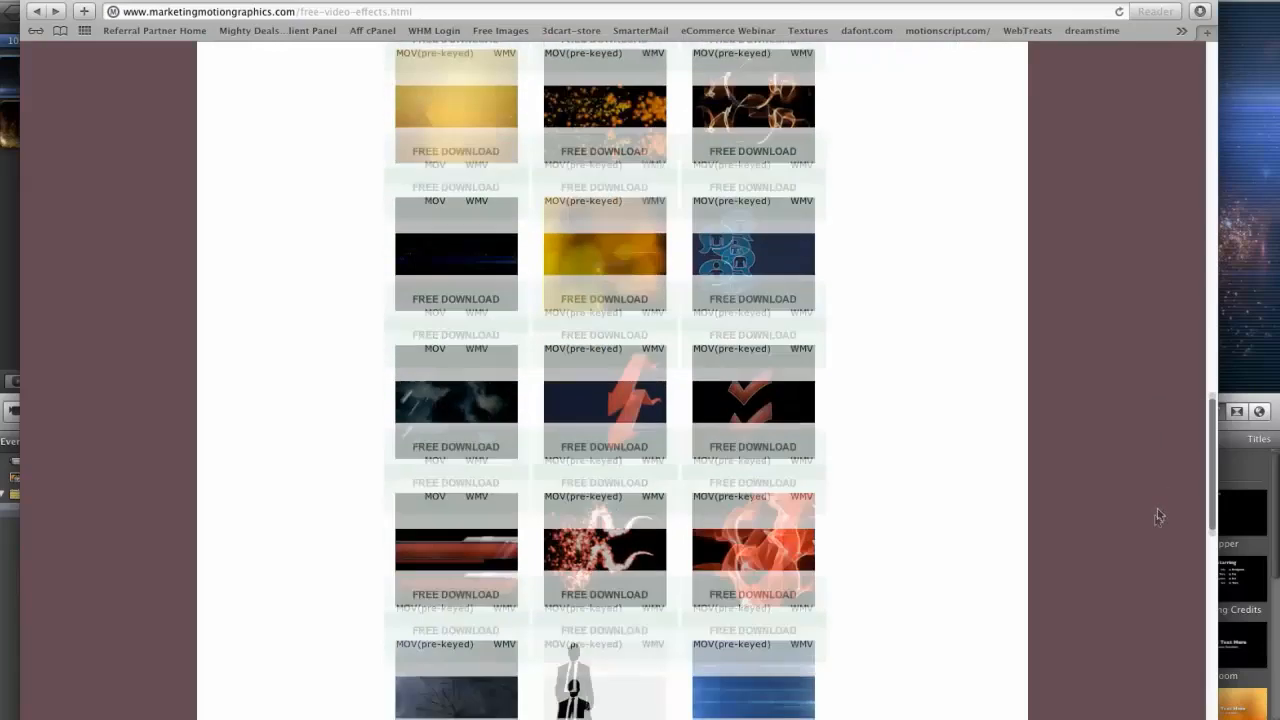
{"action": "scroll", "scroll_direction": "down", "scroll_amount": 3}
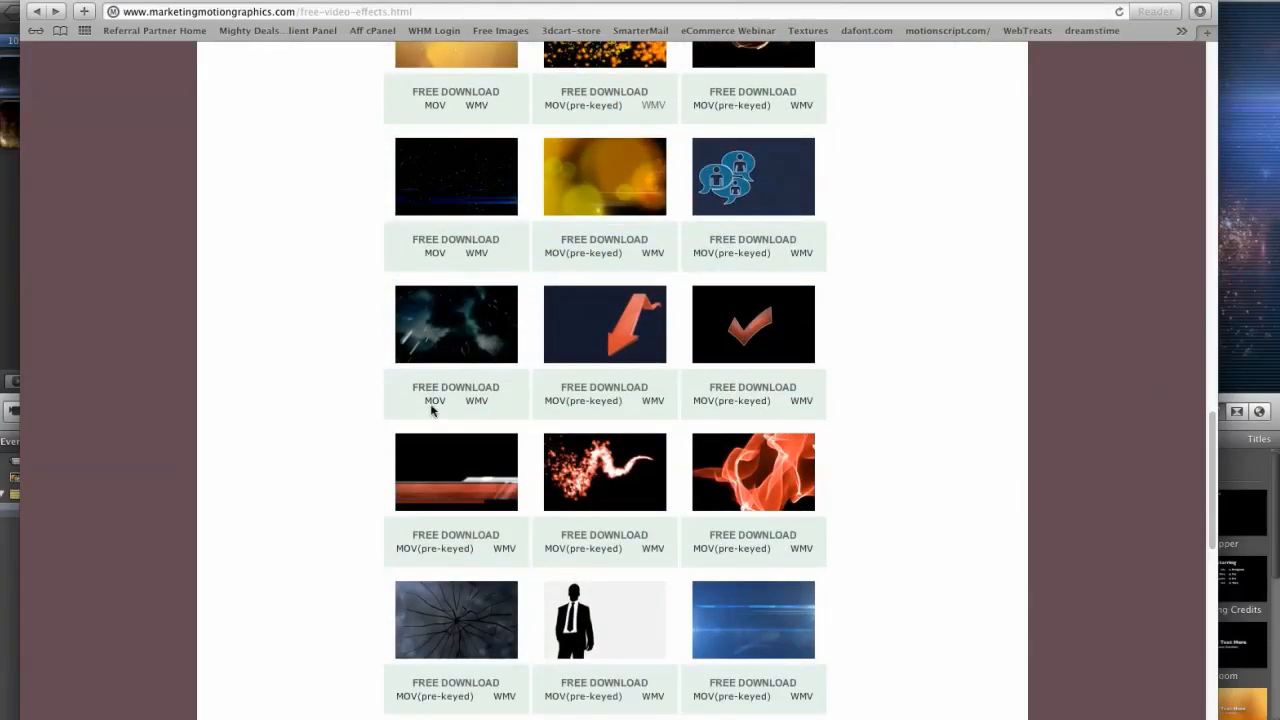
{"action": "mouse_move", "coordinate": [748, 392]}
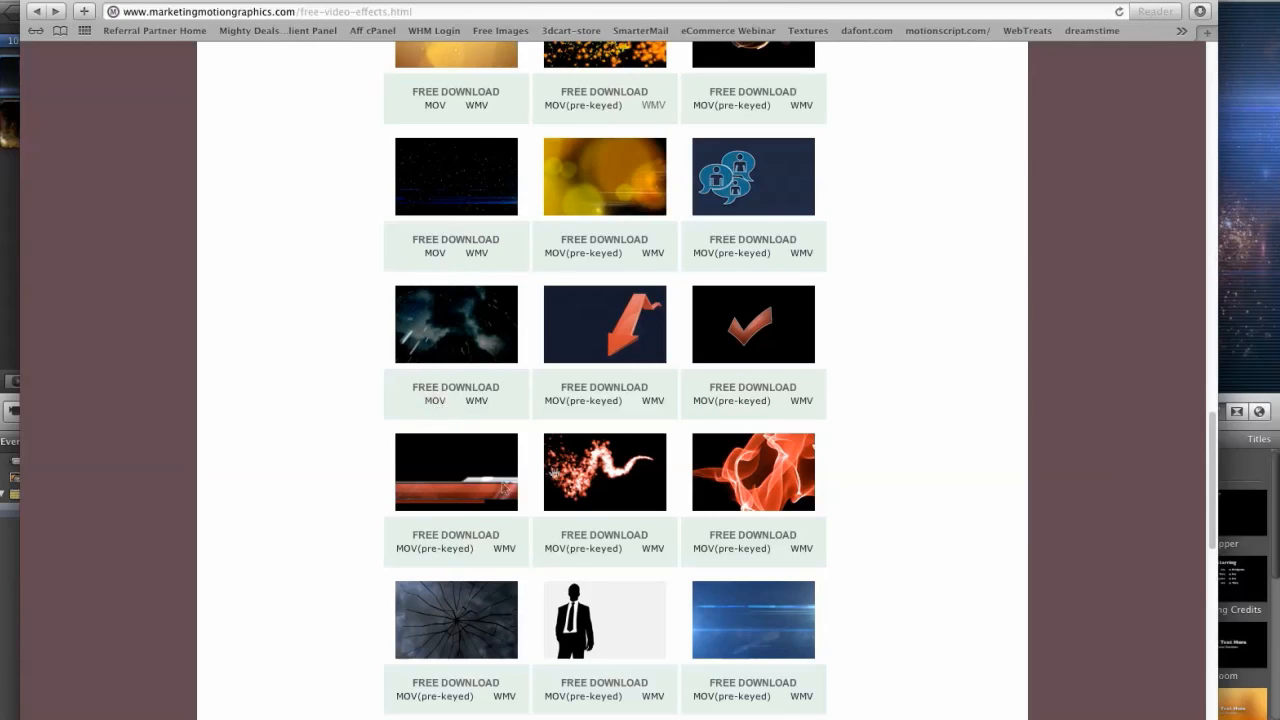
{"action": "mouse_move", "coordinate": [688, 512]}
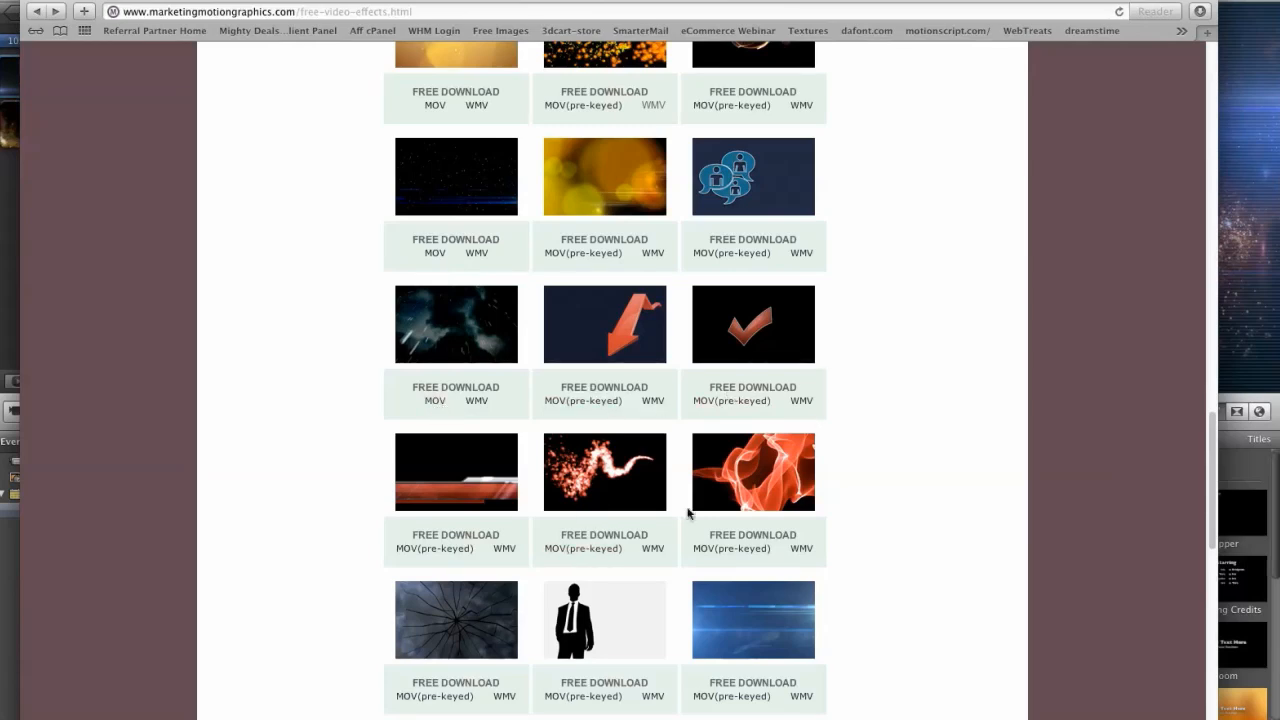
{"action": "mouse_move", "coordinate": [1244, 276]}
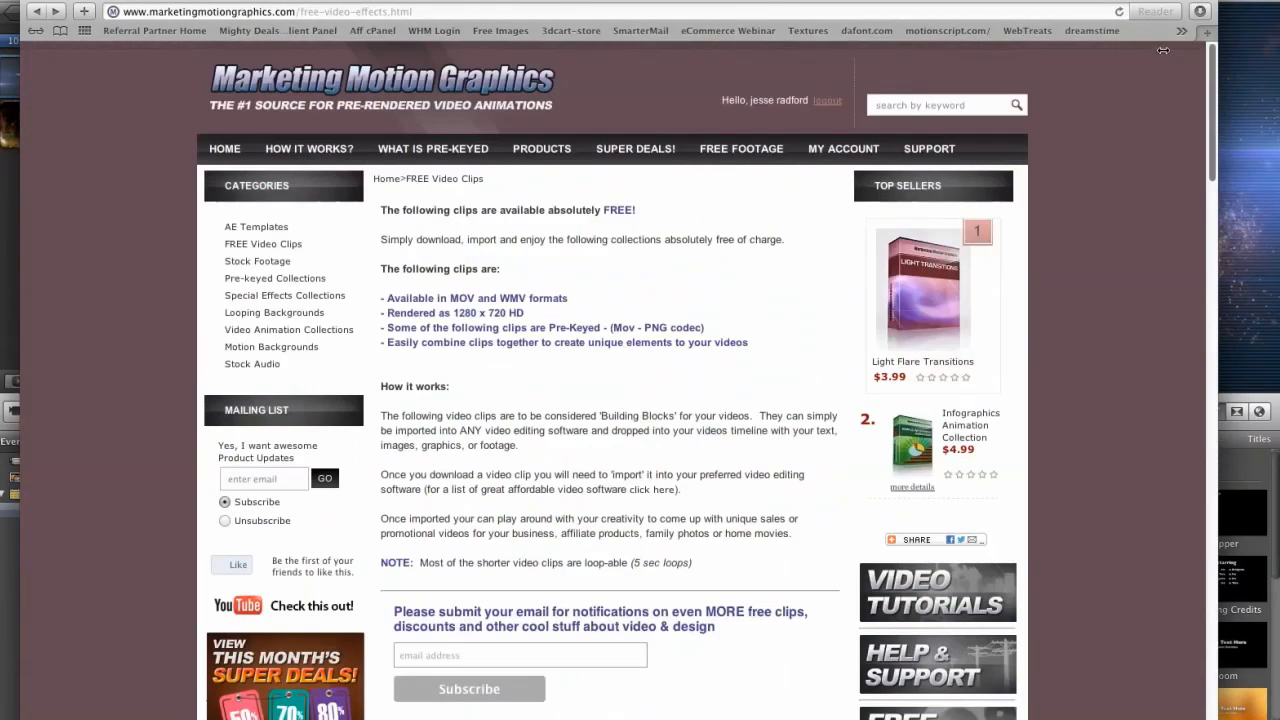
{"action": "mouse_move", "coordinate": [524, 412]}
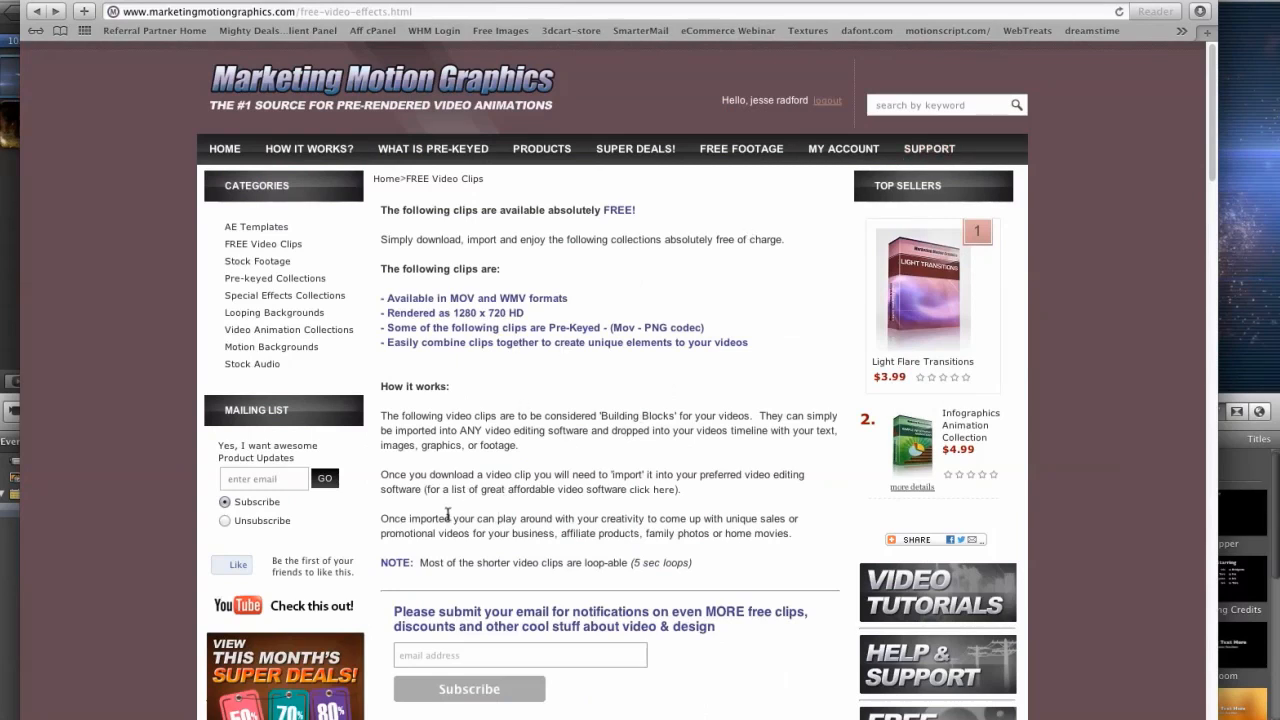
{"action": "mouse_move", "coordinate": [532, 364]}
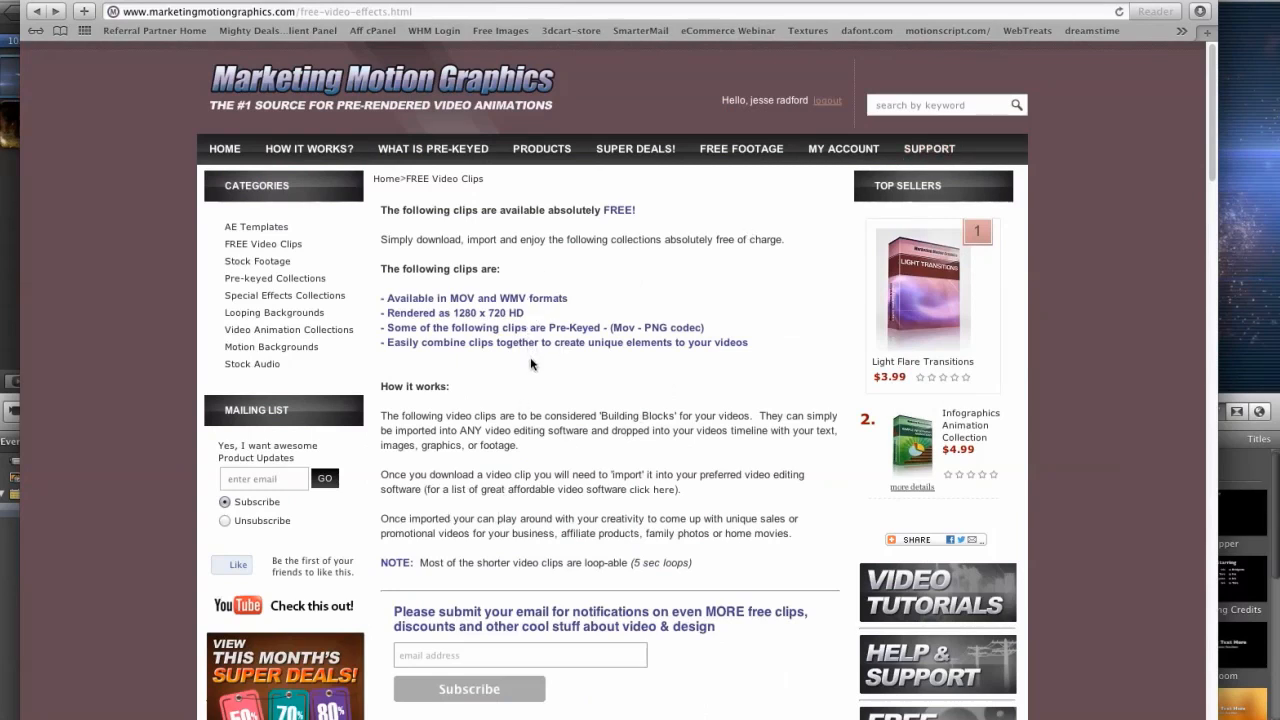